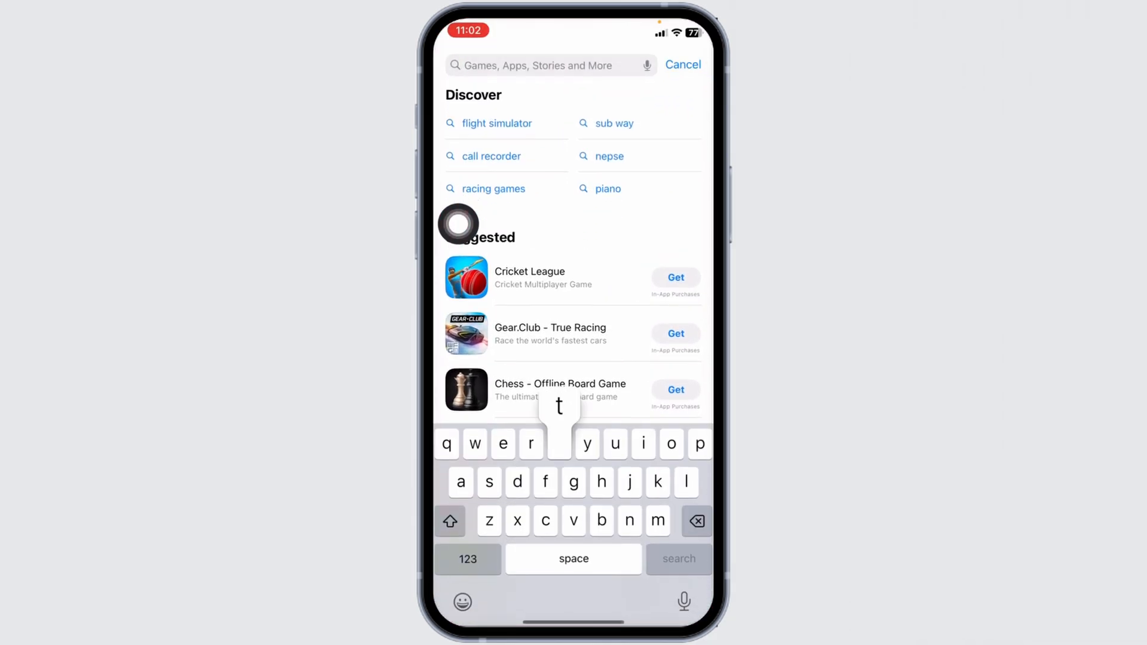
Step: Search the App Store for 'terabox' before returning to the home screen
text(terabox)
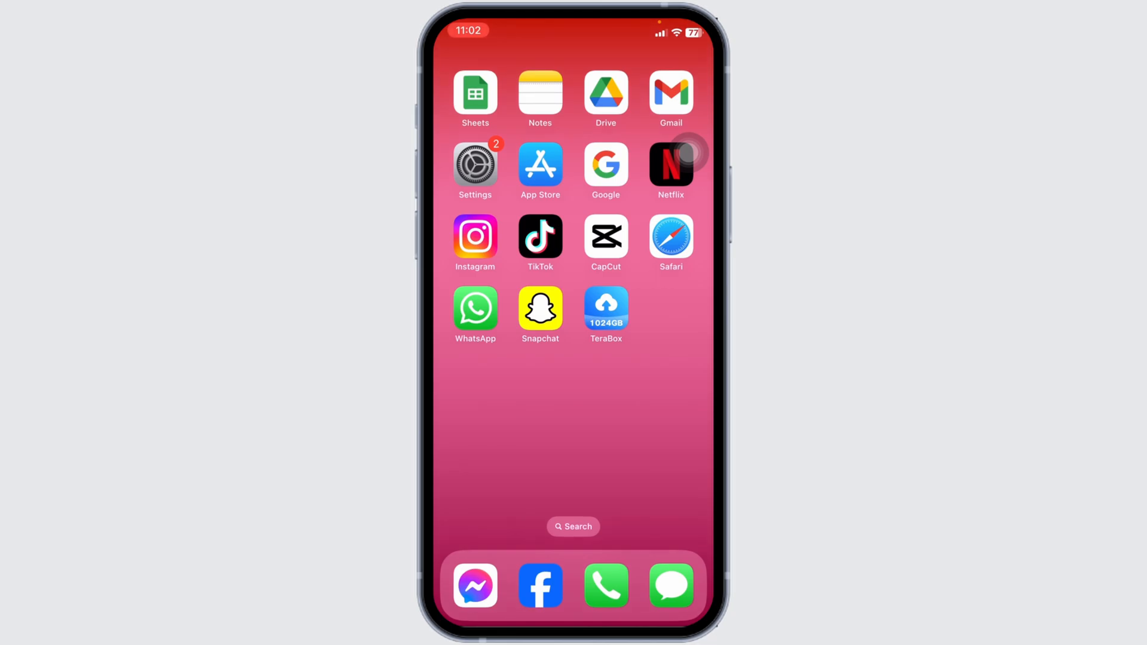
Step: Go to Settings > General > iPhone Storage and scroll the app list down to TeraBox
click(473, 164)
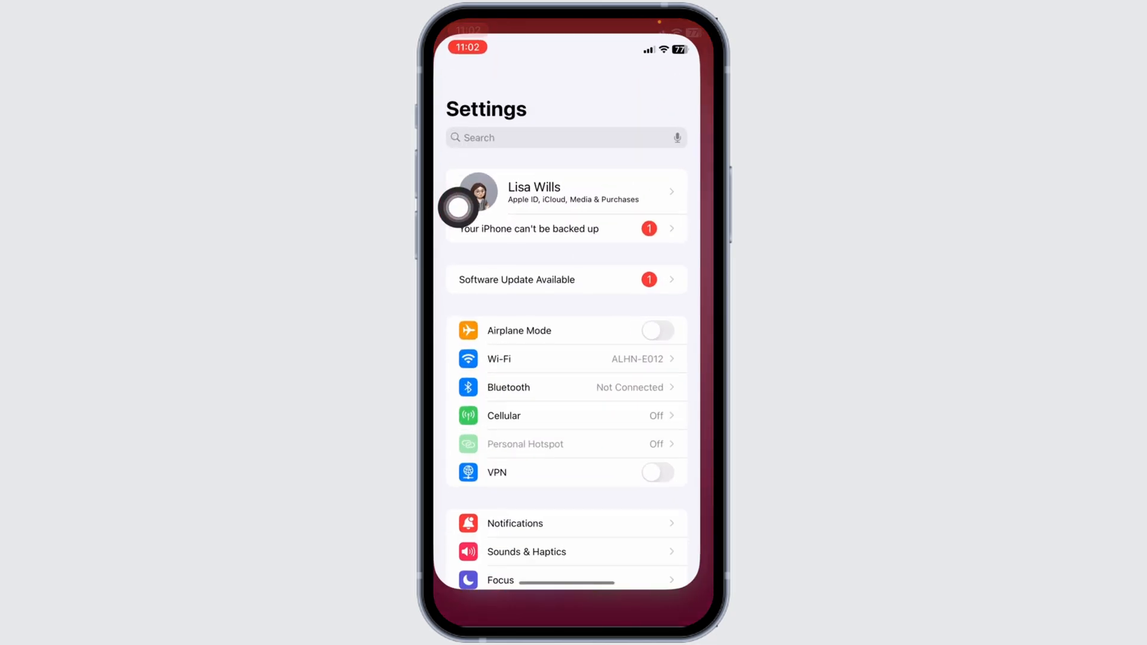
scroll(down, 3)
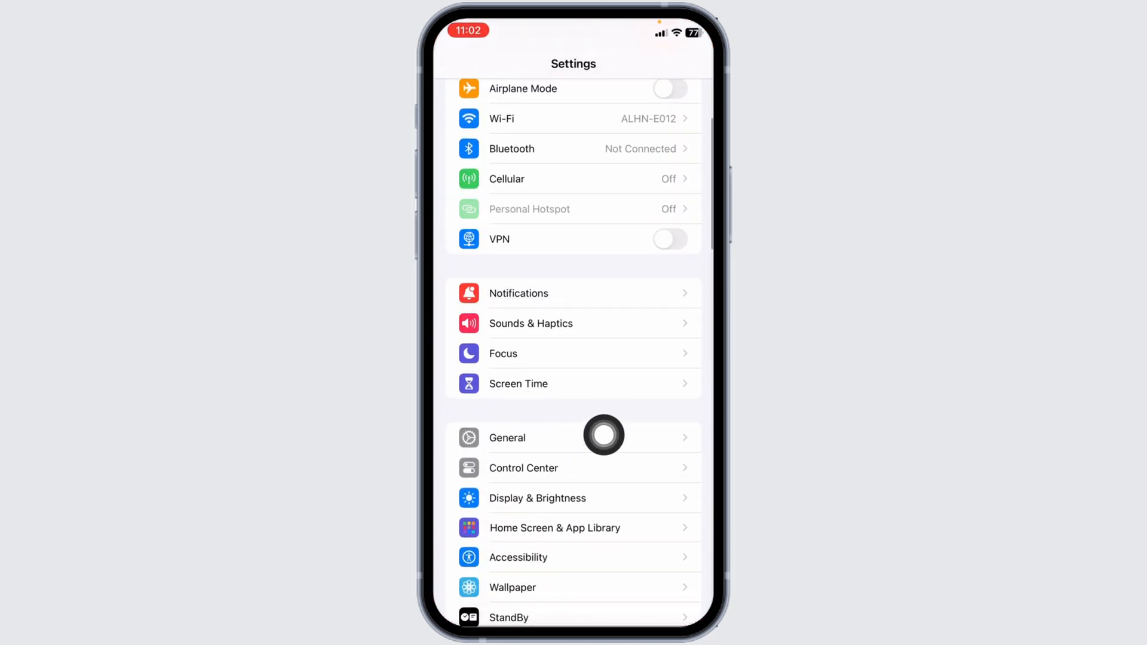
click(506, 437)
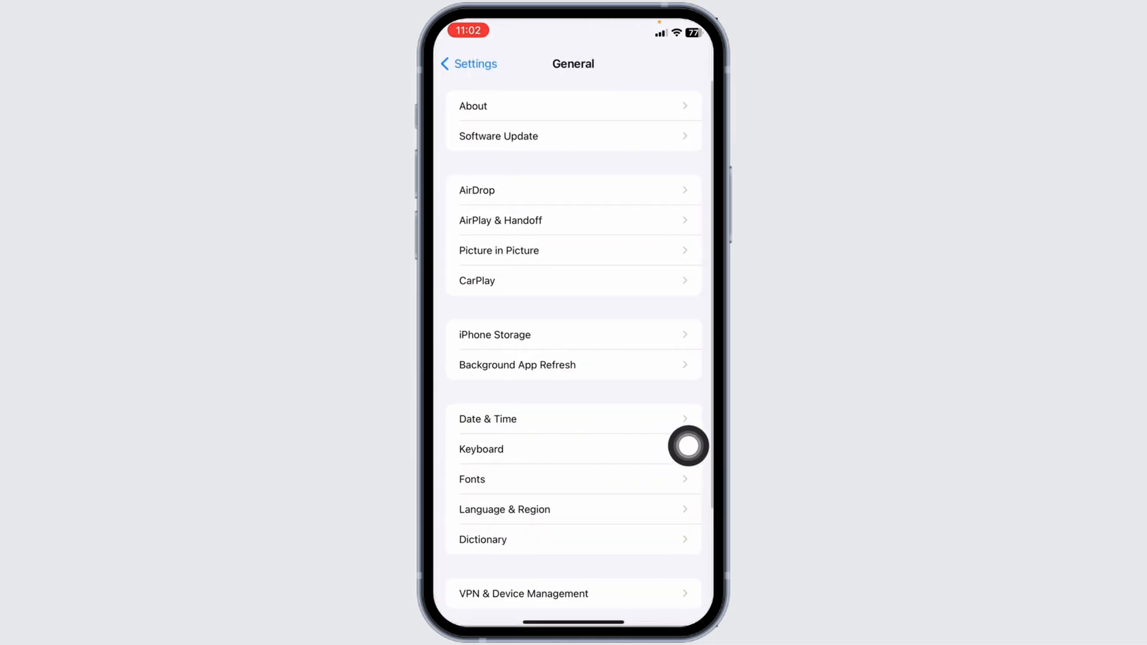
click(494, 334)
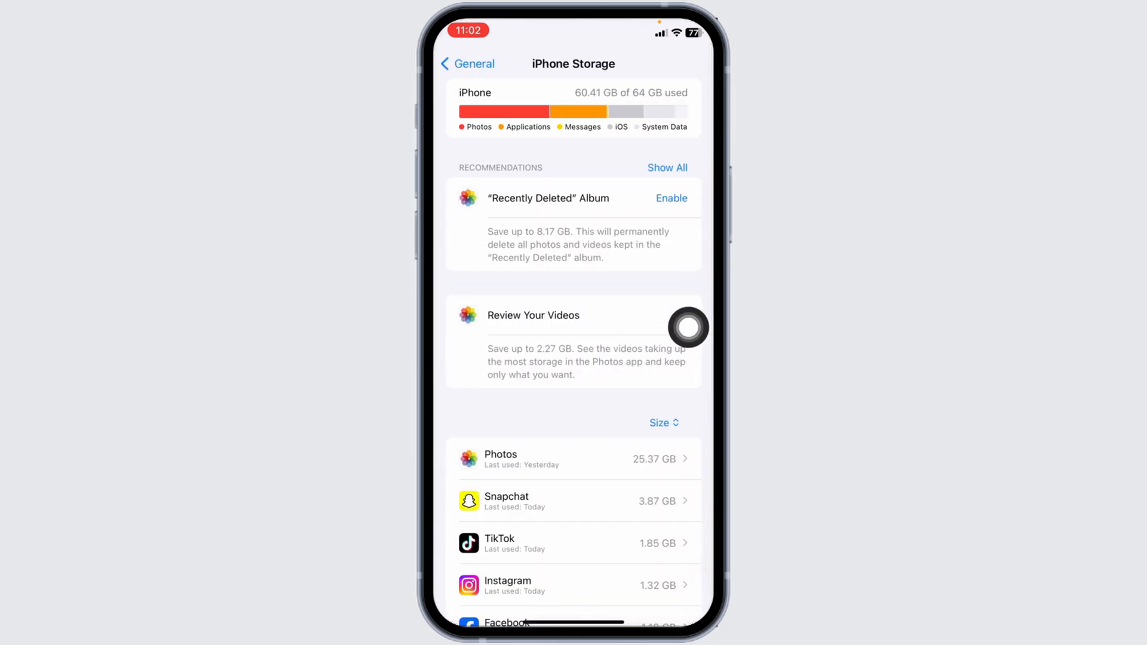
scroll(down, 3)
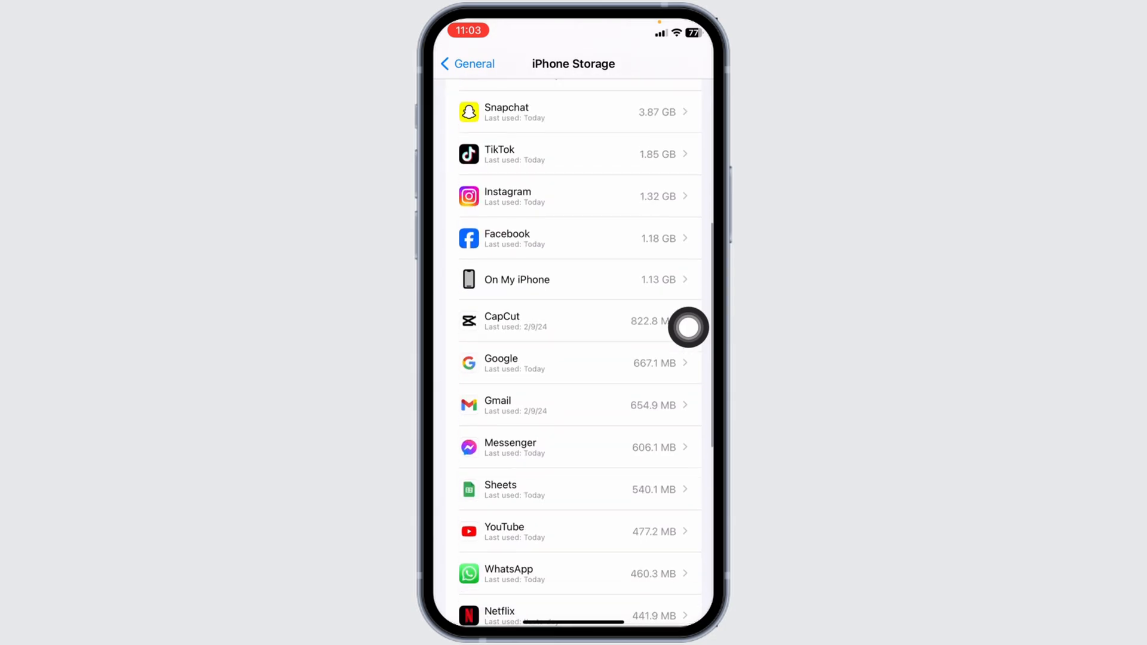
scroll(down, 3)
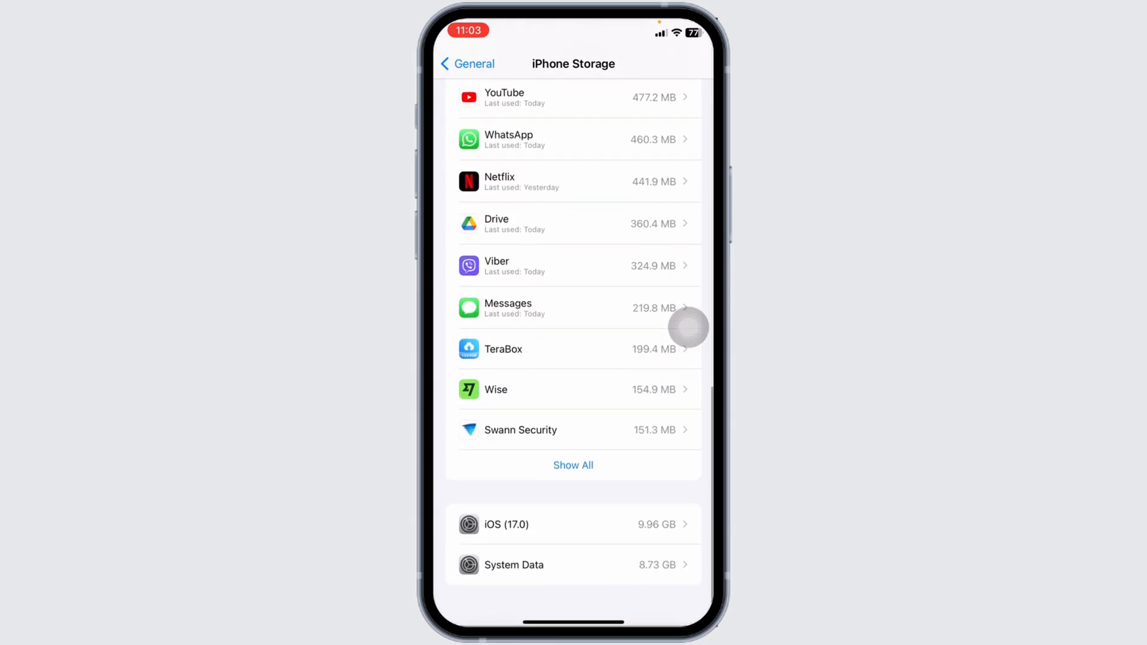
Step: Offload TeraBox while keeping its data, then reinstall it at 404.5 MB
click(502, 349)
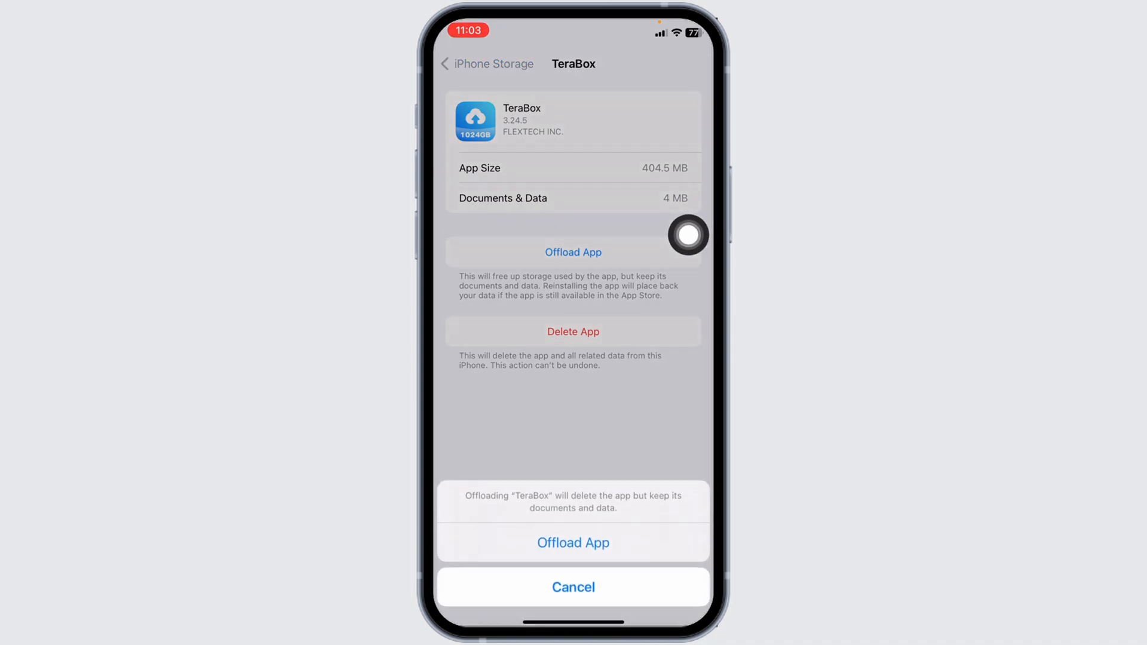
click(572, 542)
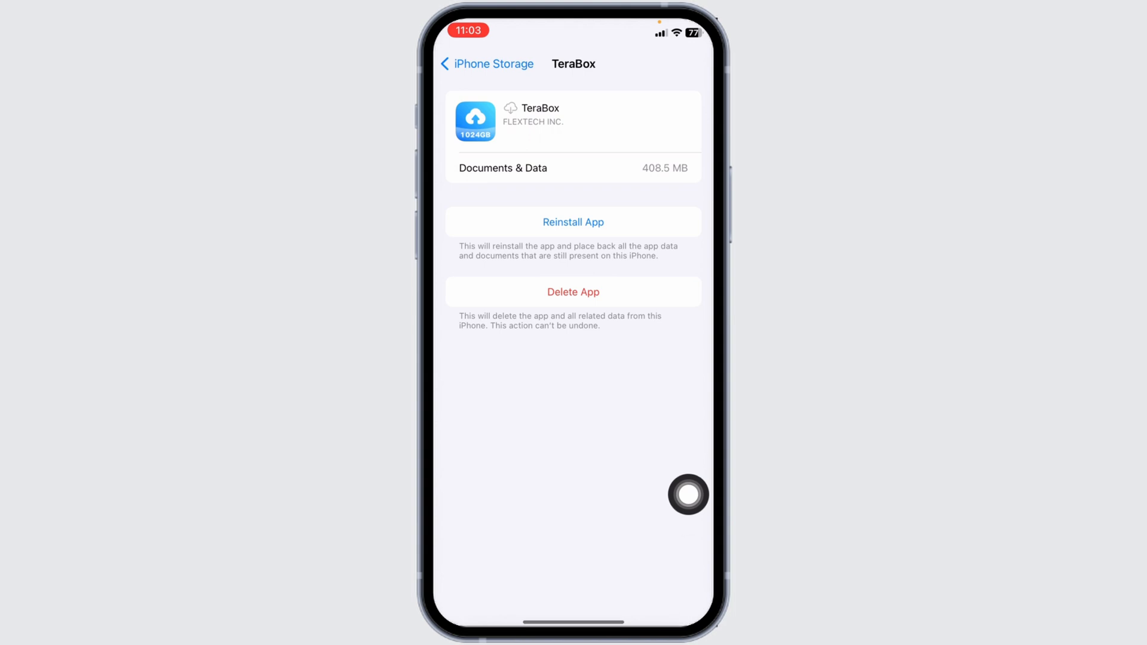
click(573, 222)
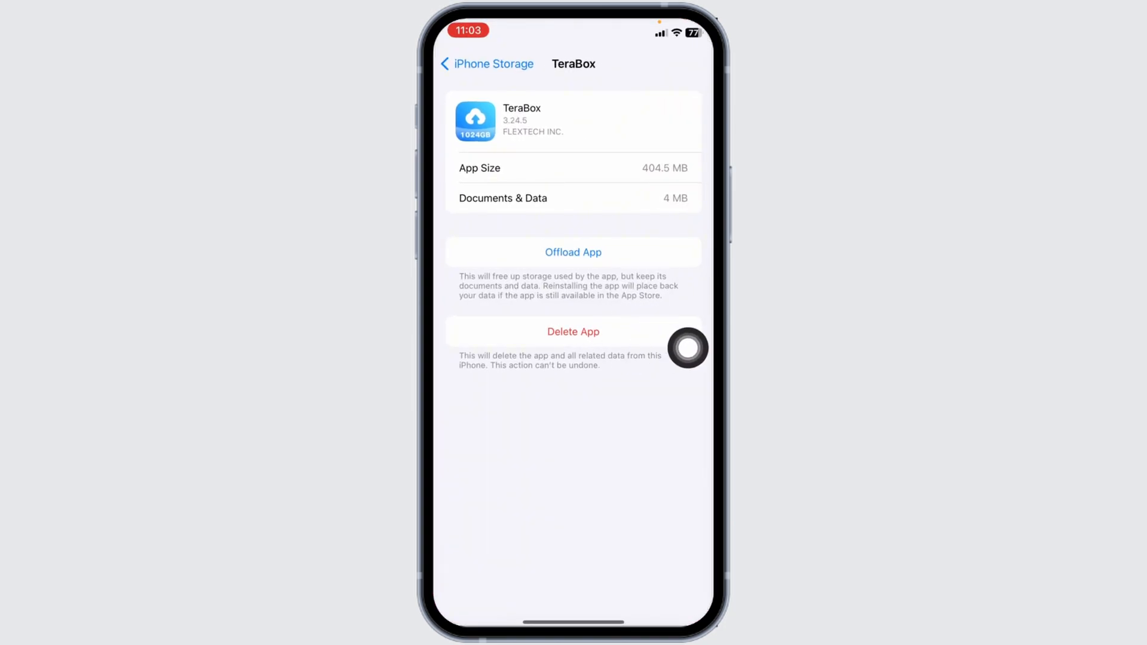
Step: Delete TeraBox and all its documents and data from its storage page
click(573, 332)
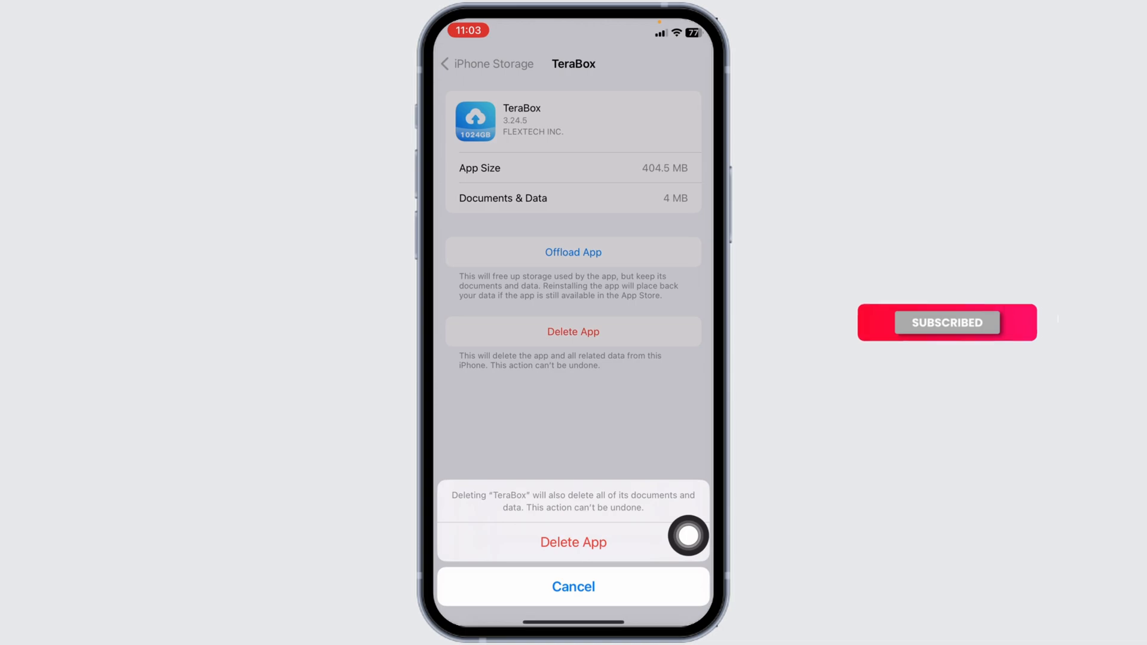
click(573, 542)
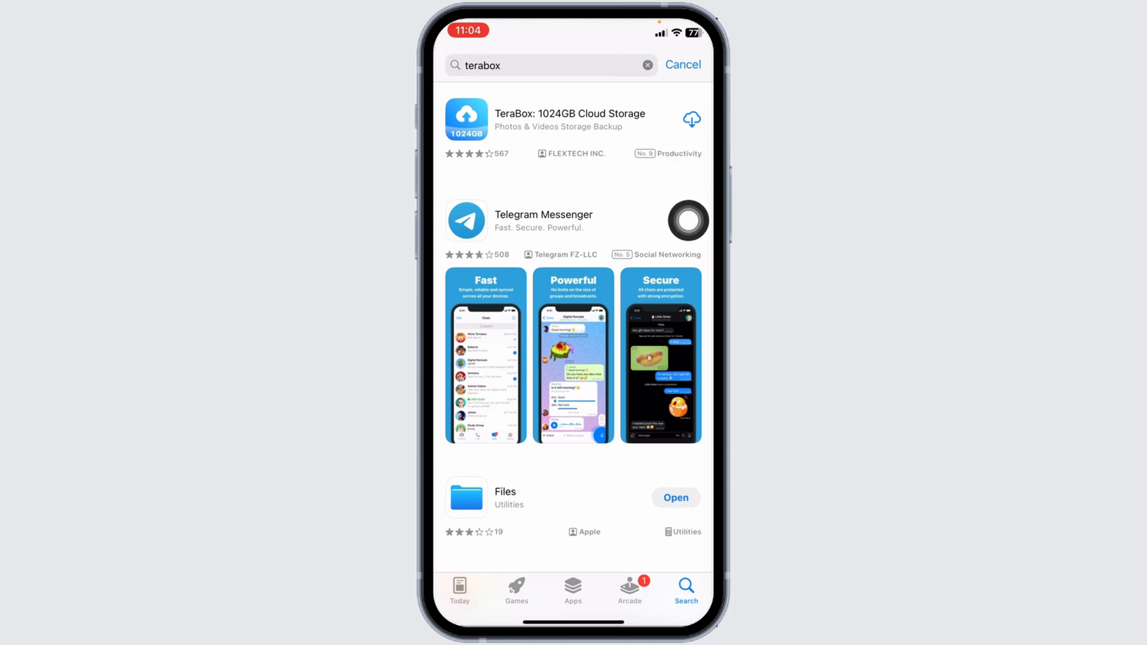
Step: Start the cloud download from the 'terabox' App Store search results
click(687, 221)
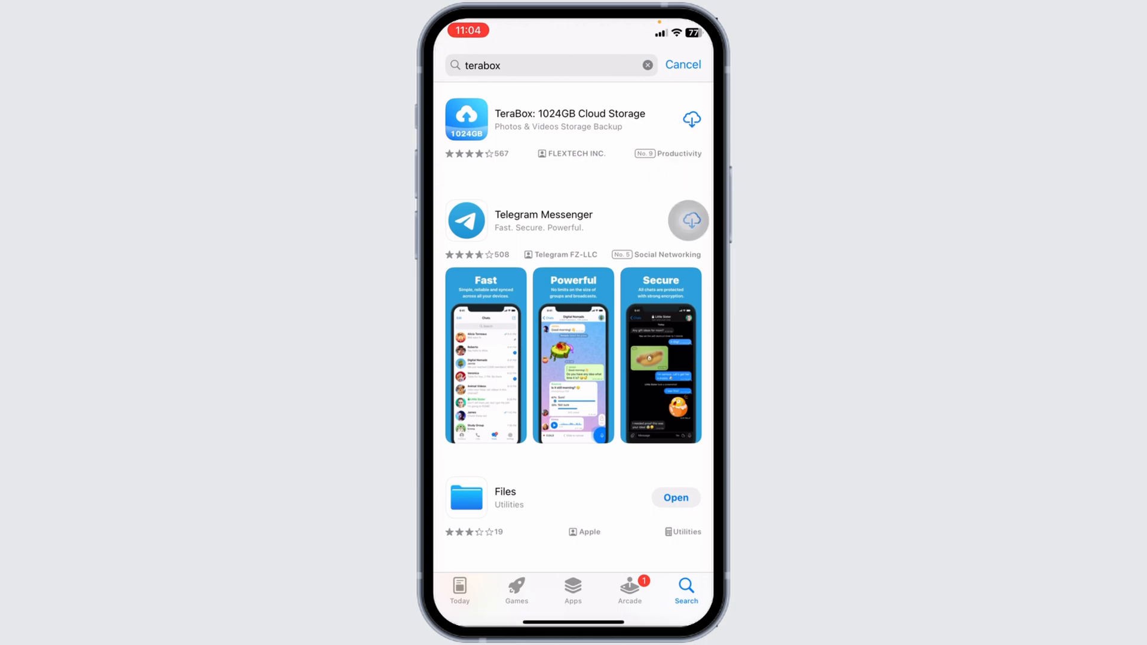